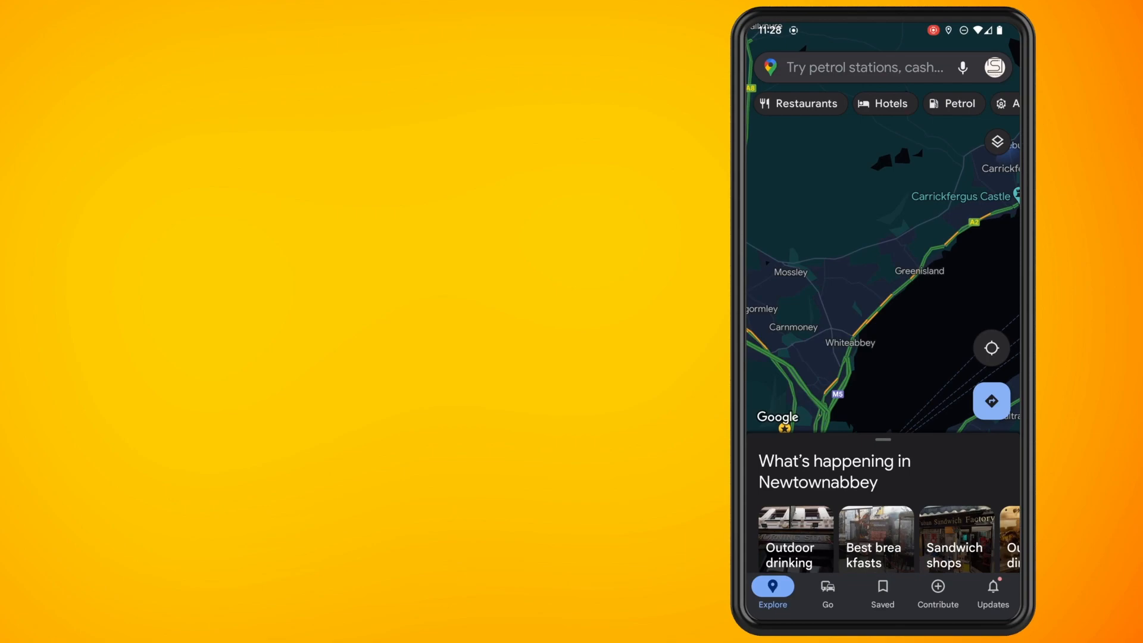
- Show the place page for the recent search 'Charles Hurst Renault Newtownabbey'
{"action": "left_click", "coordinate": [860, 67]}
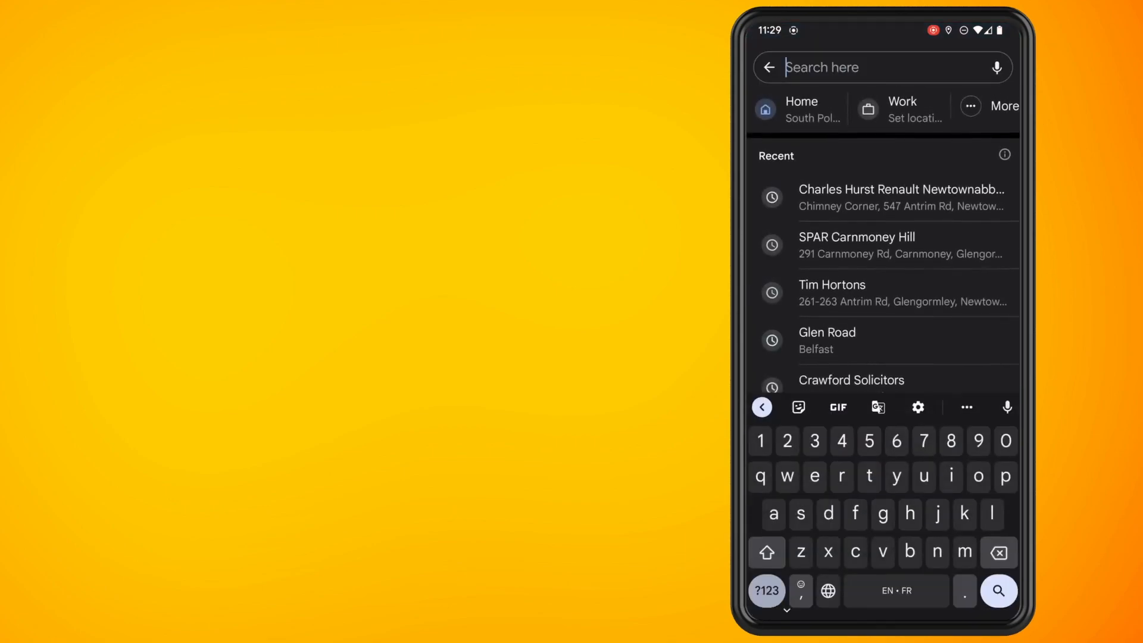
{"action": "left_click", "coordinate": [901, 198]}
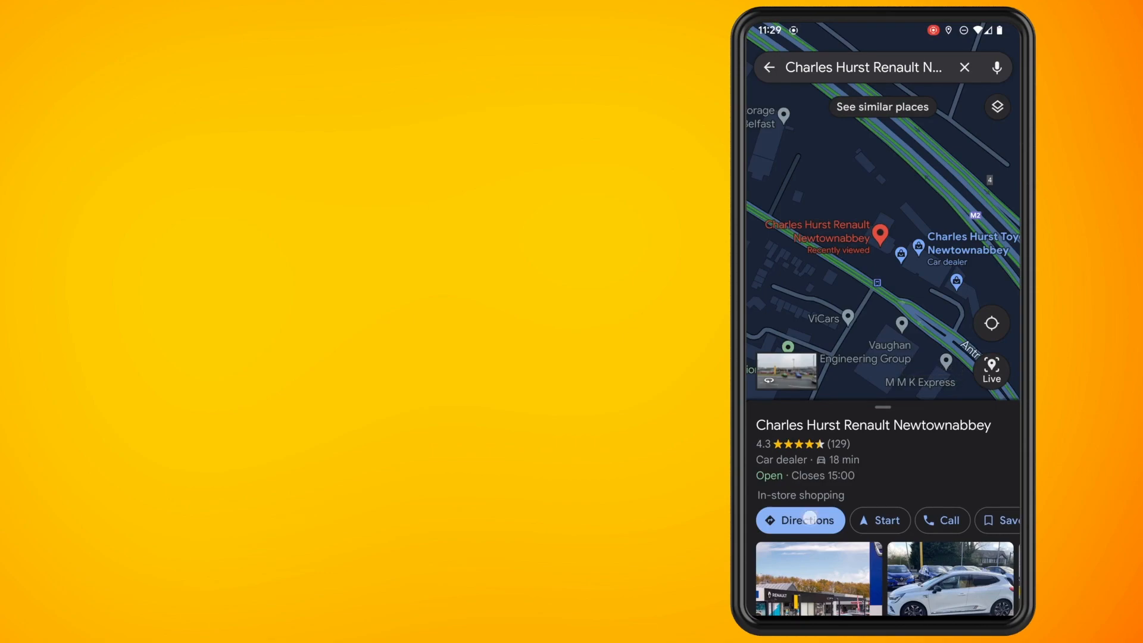
- Get driving directions from your location to Charles Hurst Renault Newtownabbey
{"action": "left_click", "coordinate": [800, 520]}
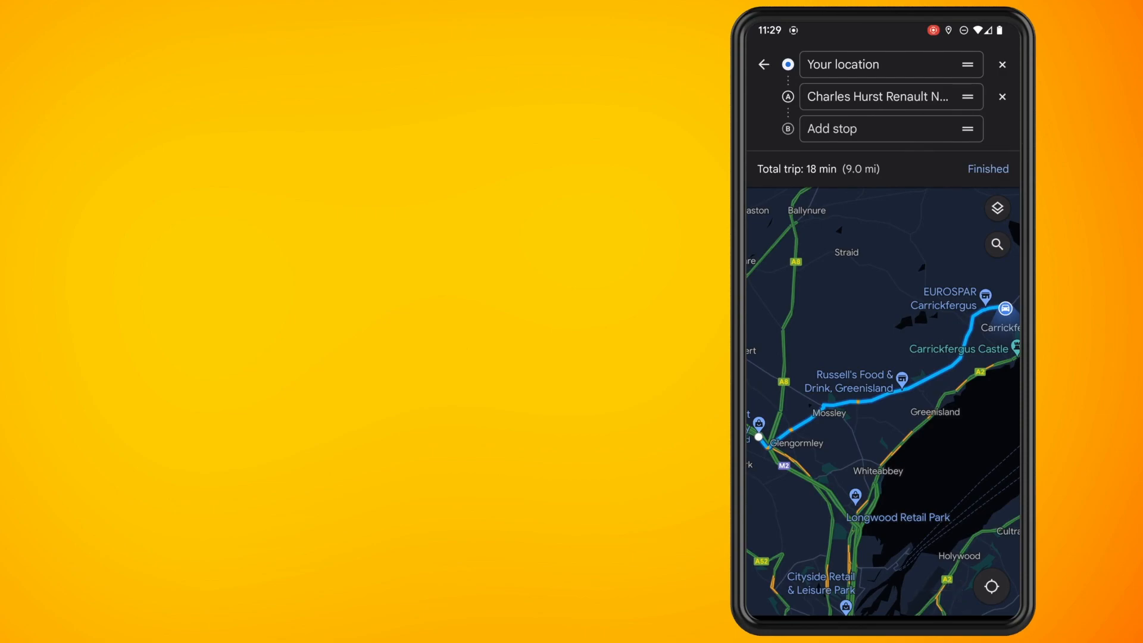
- Add the nearby Tim Hortons at Glenwell Road as a stop, searching 'tim'
{"action": "left_click", "coordinate": [872, 128]}
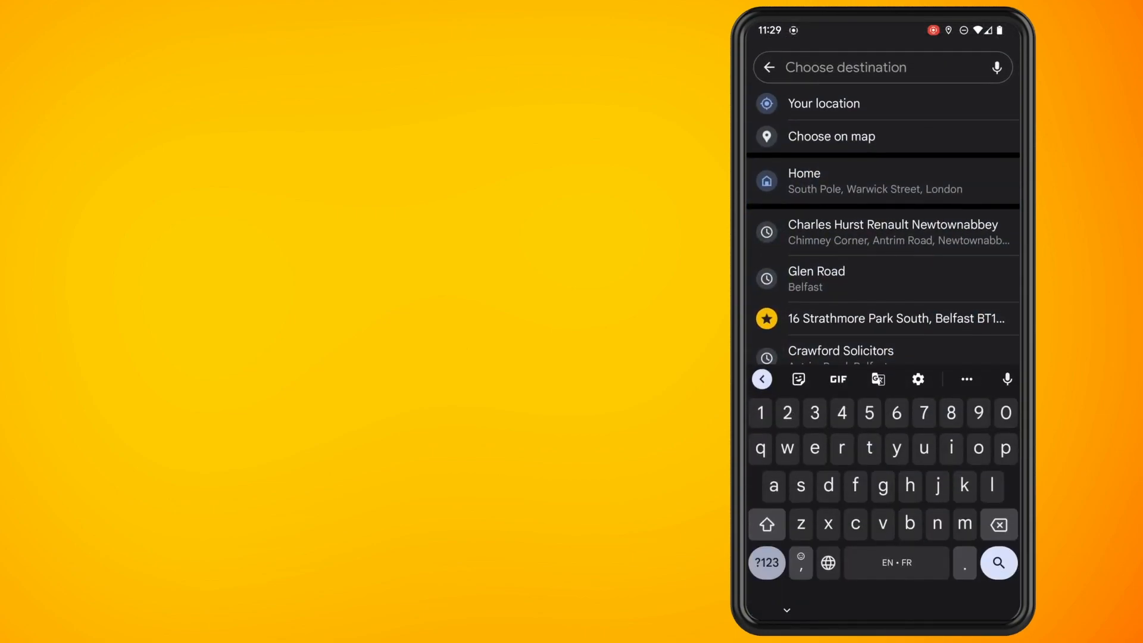
{"action": "type", "text": "tim"}
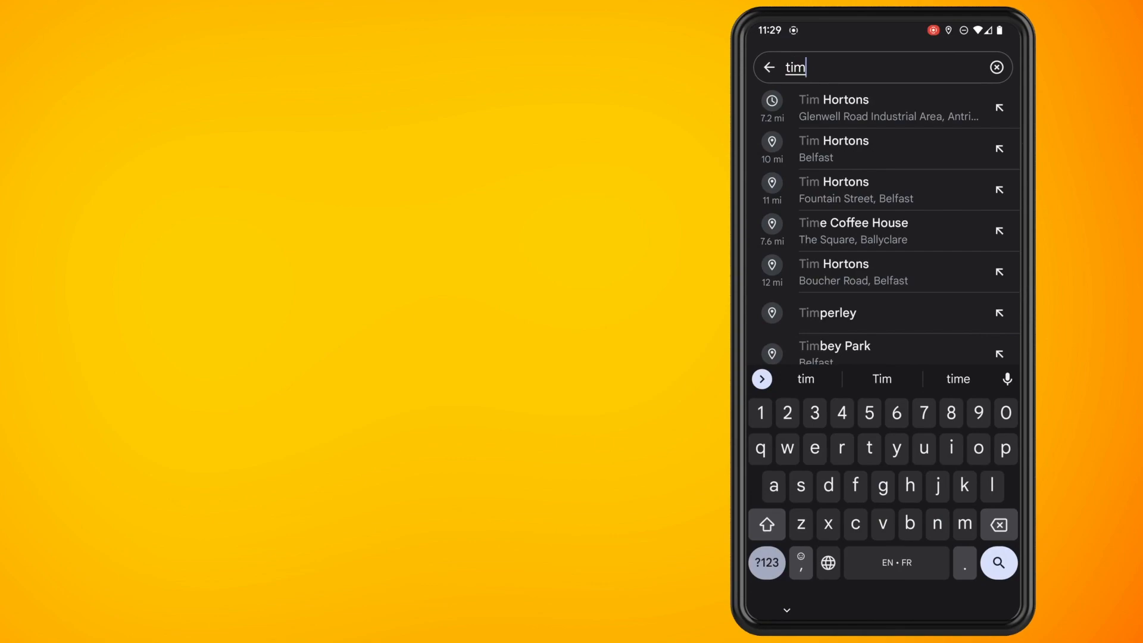
{"action": "left_click", "coordinate": [833, 148]}
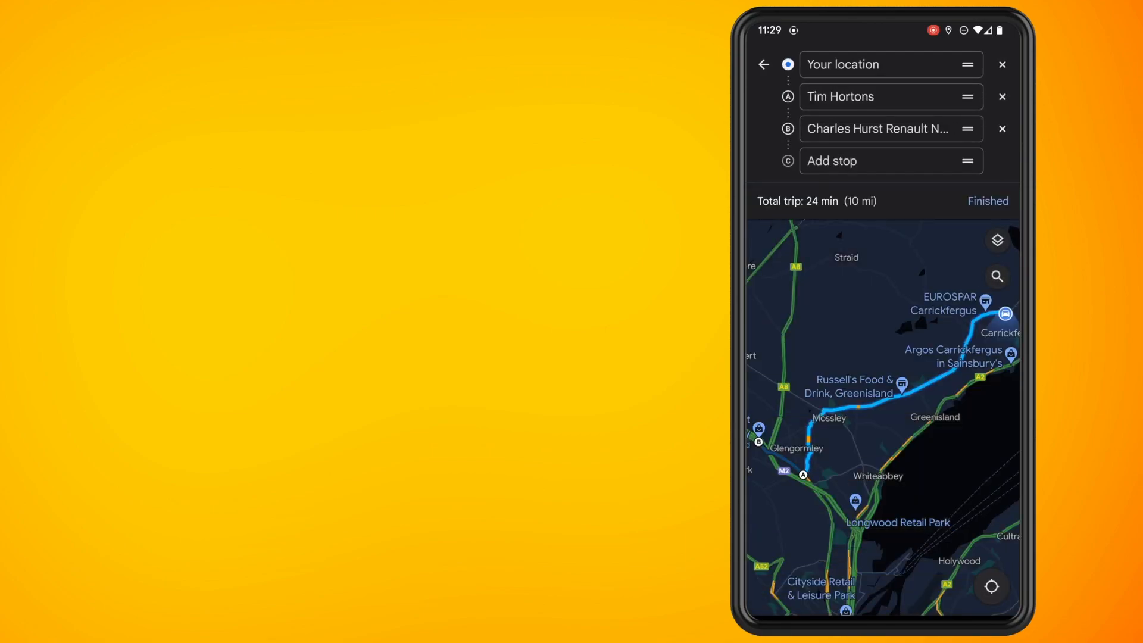
- Add SPAR Carnmoney Hill via 'spar' and move it before Charles Hurst Renault
{"action": "left_click", "coordinate": [875, 161]}
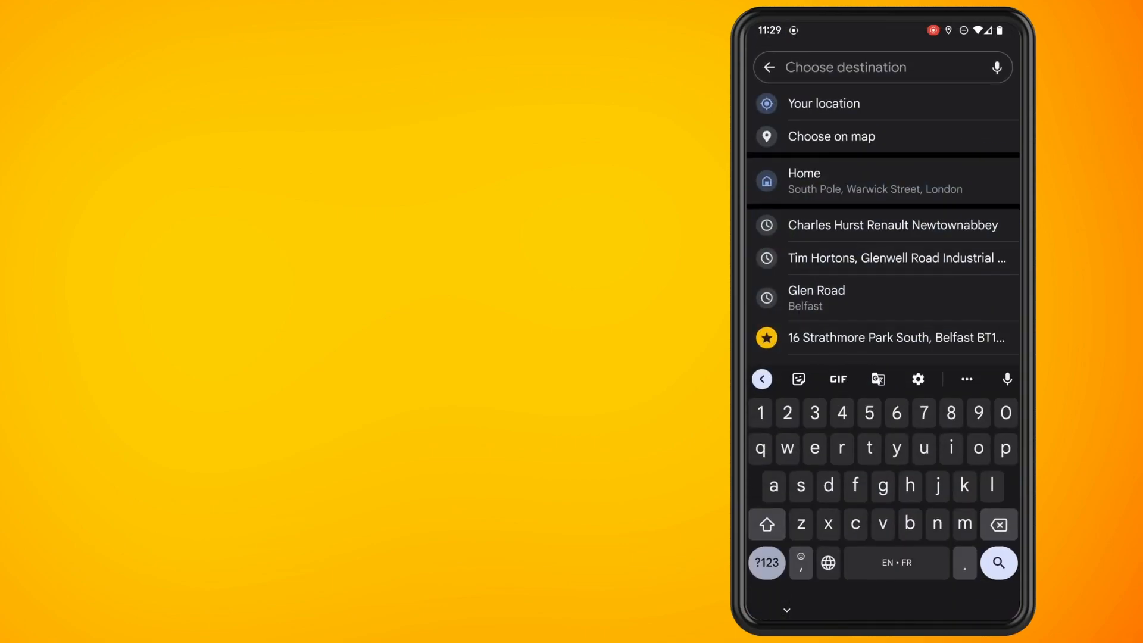
{"action": "type", "text": "spar"}
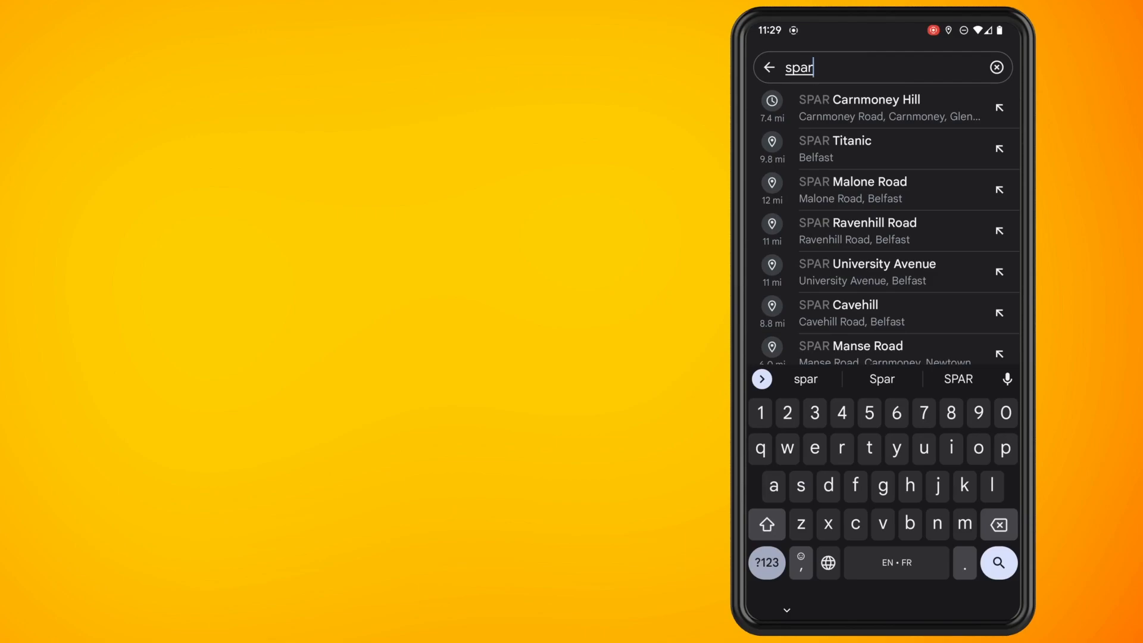
{"action": "left_click", "coordinate": [930, 108]}
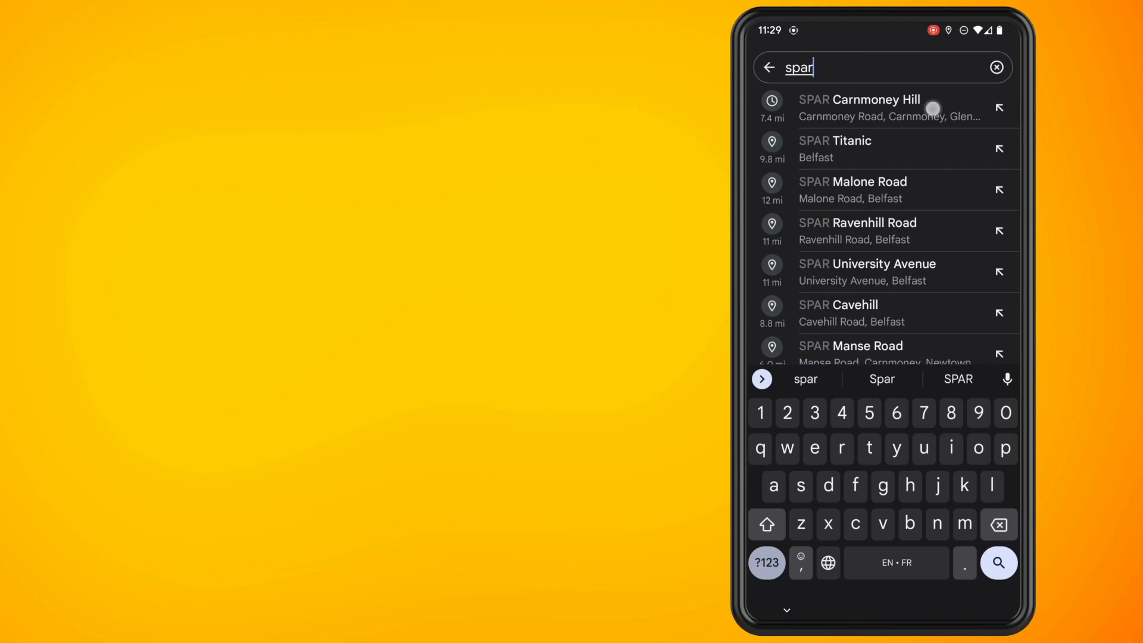
{"action": "left_click", "coordinate": [858, 107]}
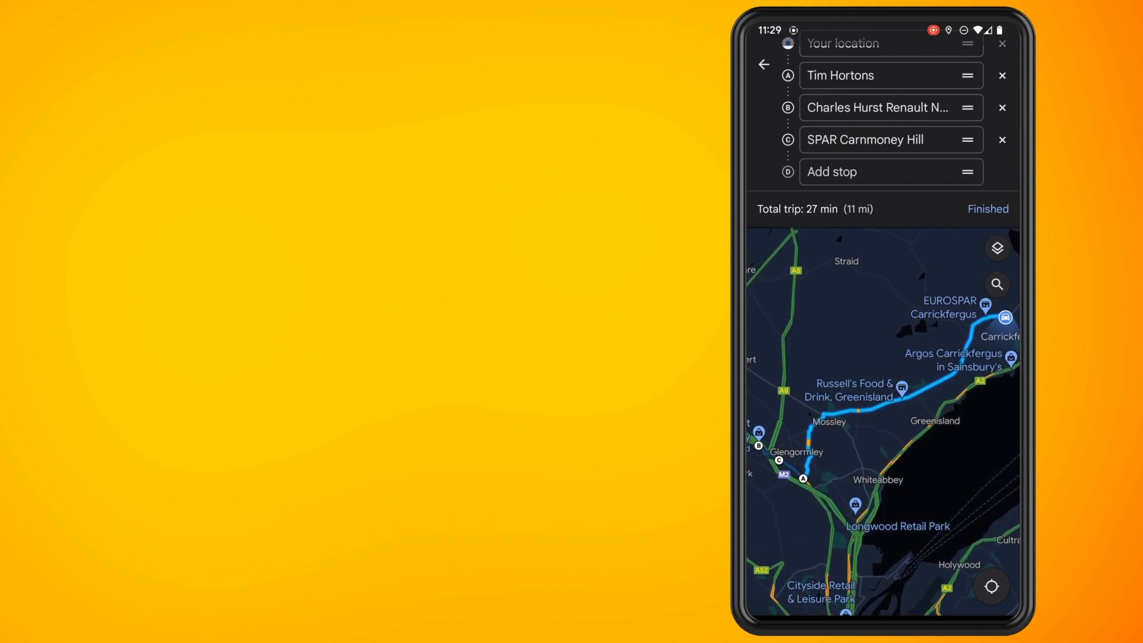
{"action": "left_click_drag", "start_coordinate": [967, 139], "coordinate": [967, 107]}
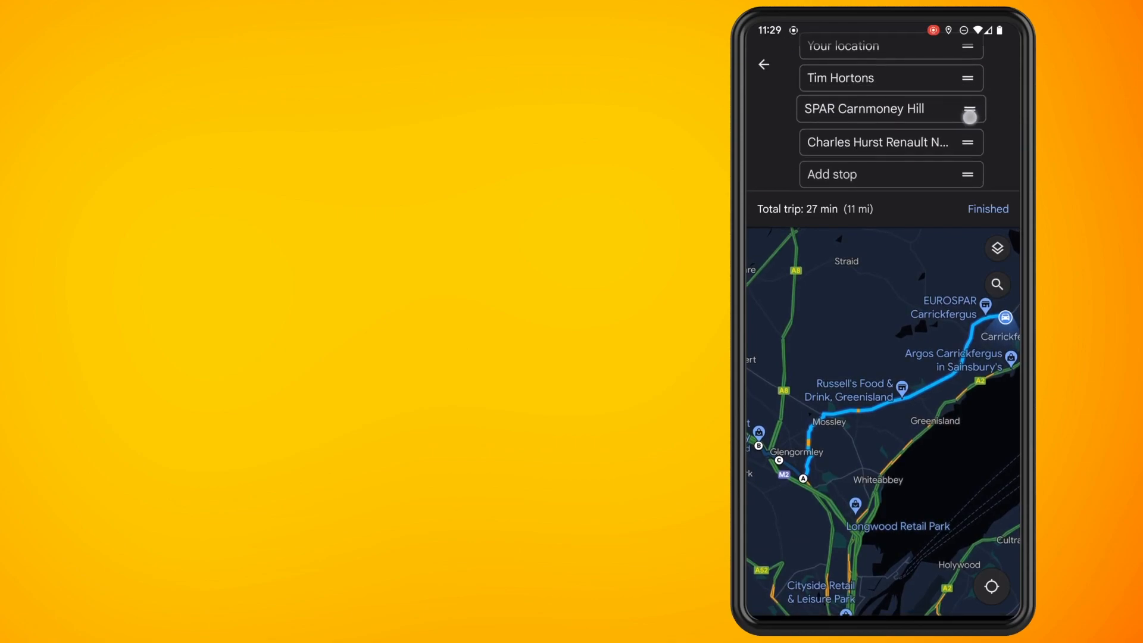